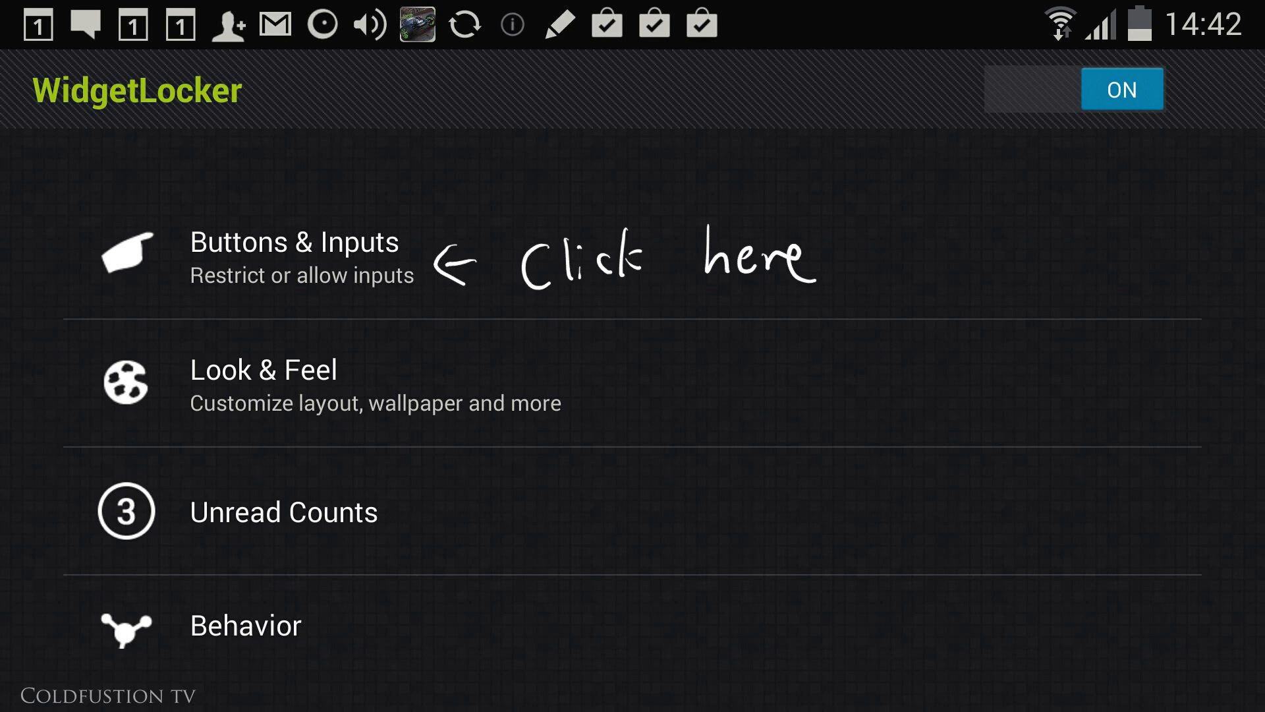
# Step: Keep Left Bezel set to Apps and Right Bezel to Camera under Buttons & Inputs
pyautogui.click(294, 259)
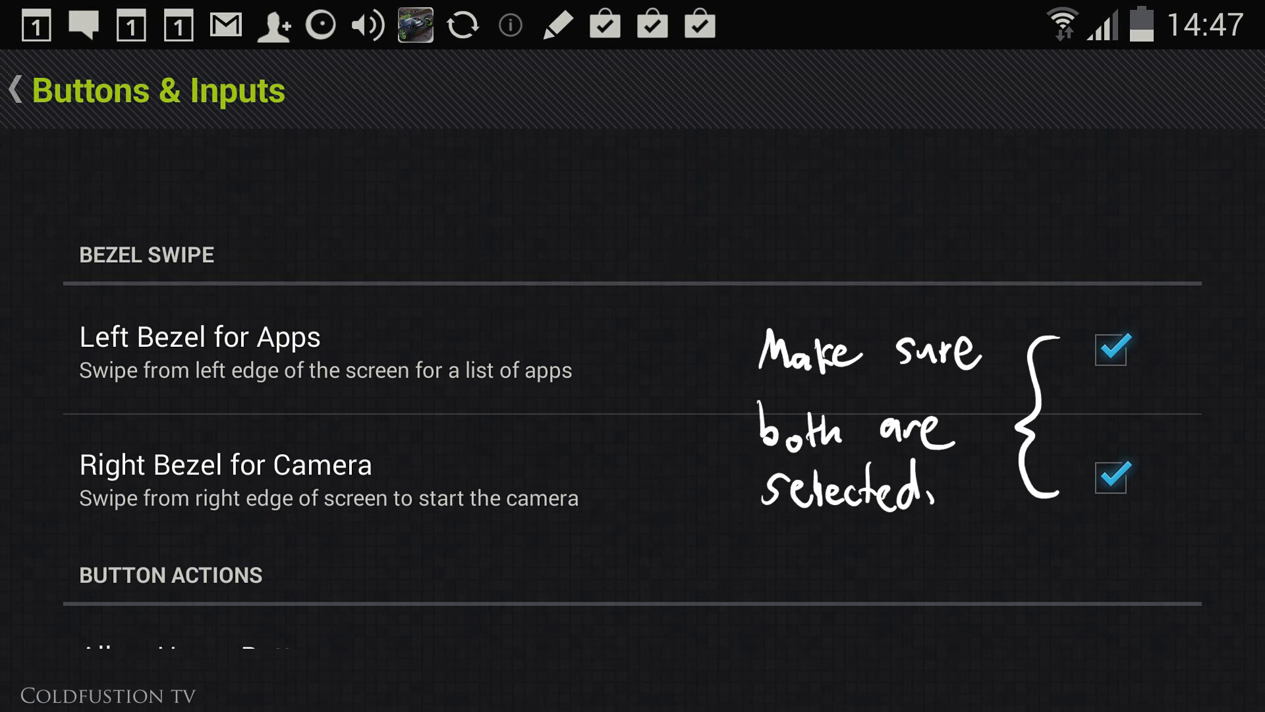
pyautogui.click(15, 90)
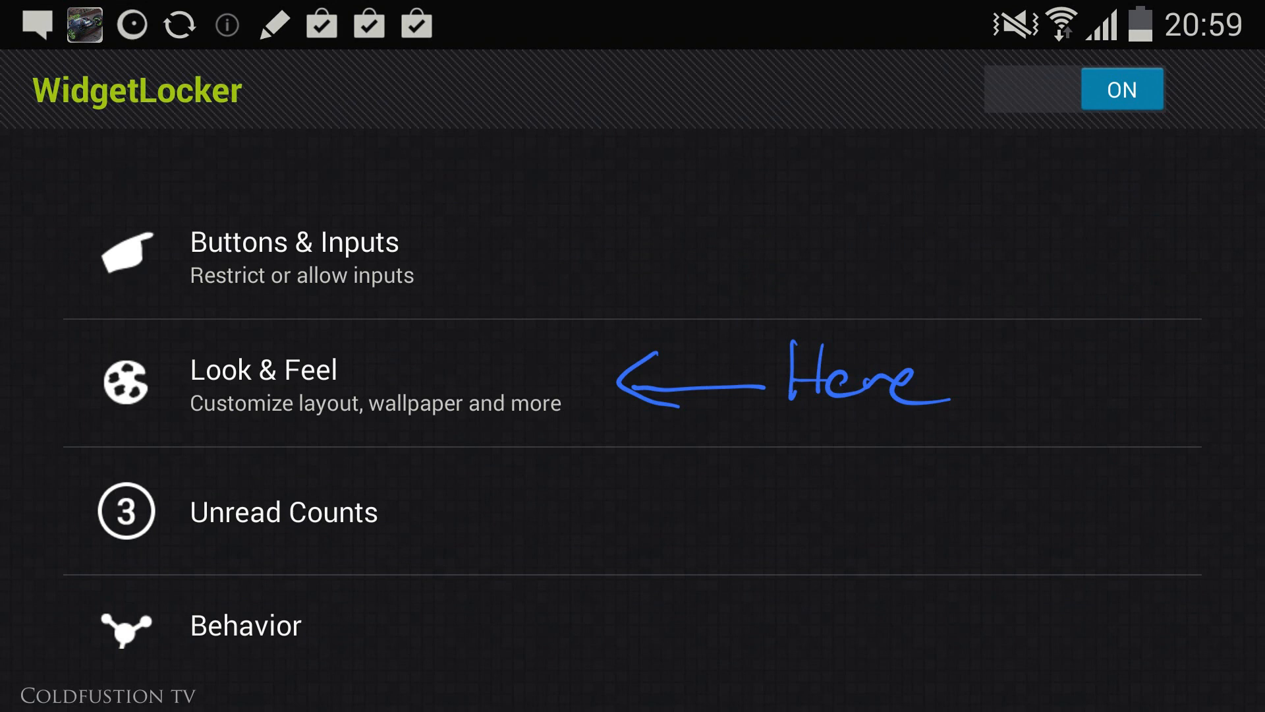
# Step: Review Look & Feel with Alternative Wallpaper off, checking Background Tint and grid Layout down to Screen Orientation
pyautogui.click(263, 385)
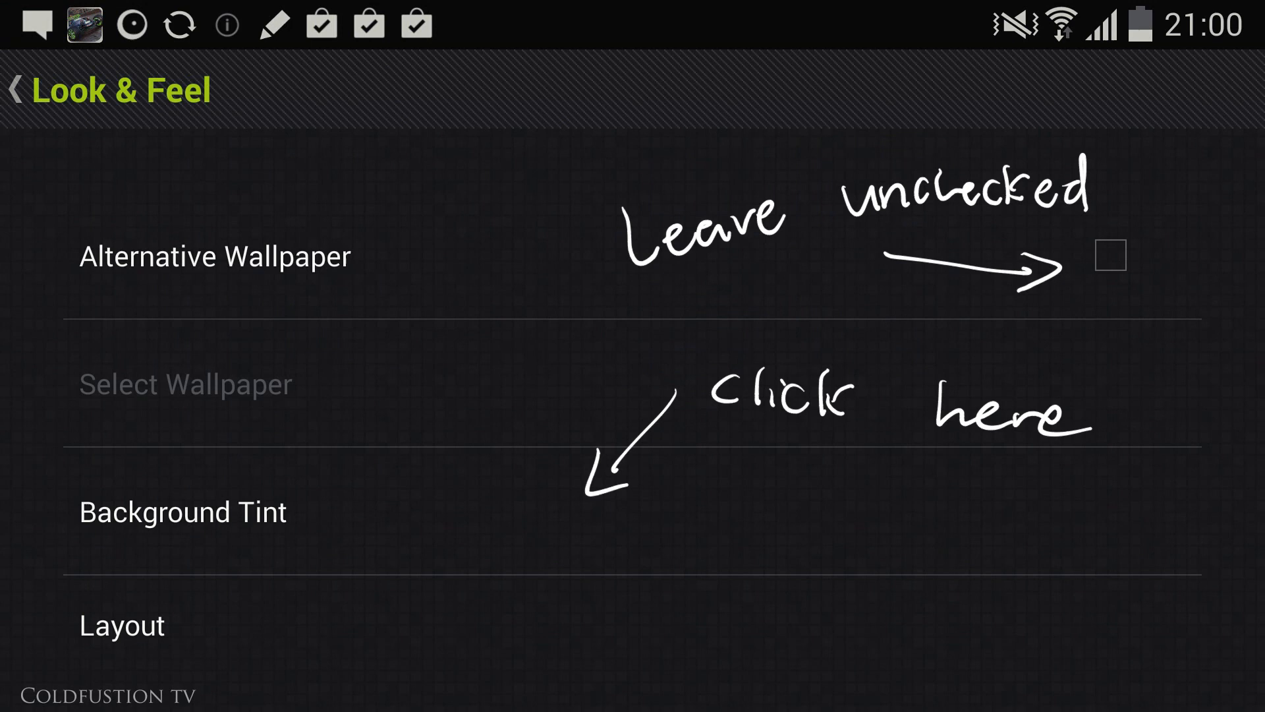
pyautogui.click(183, 511)
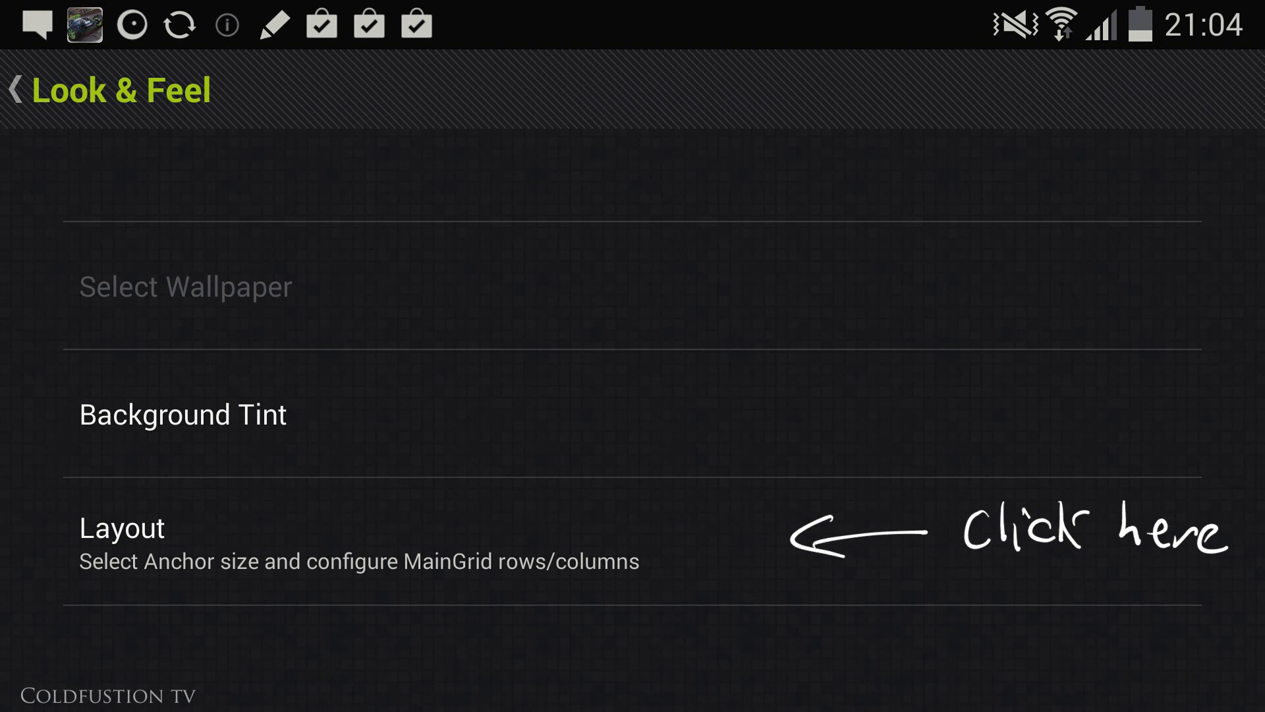
pyautogui.click(122, 527)
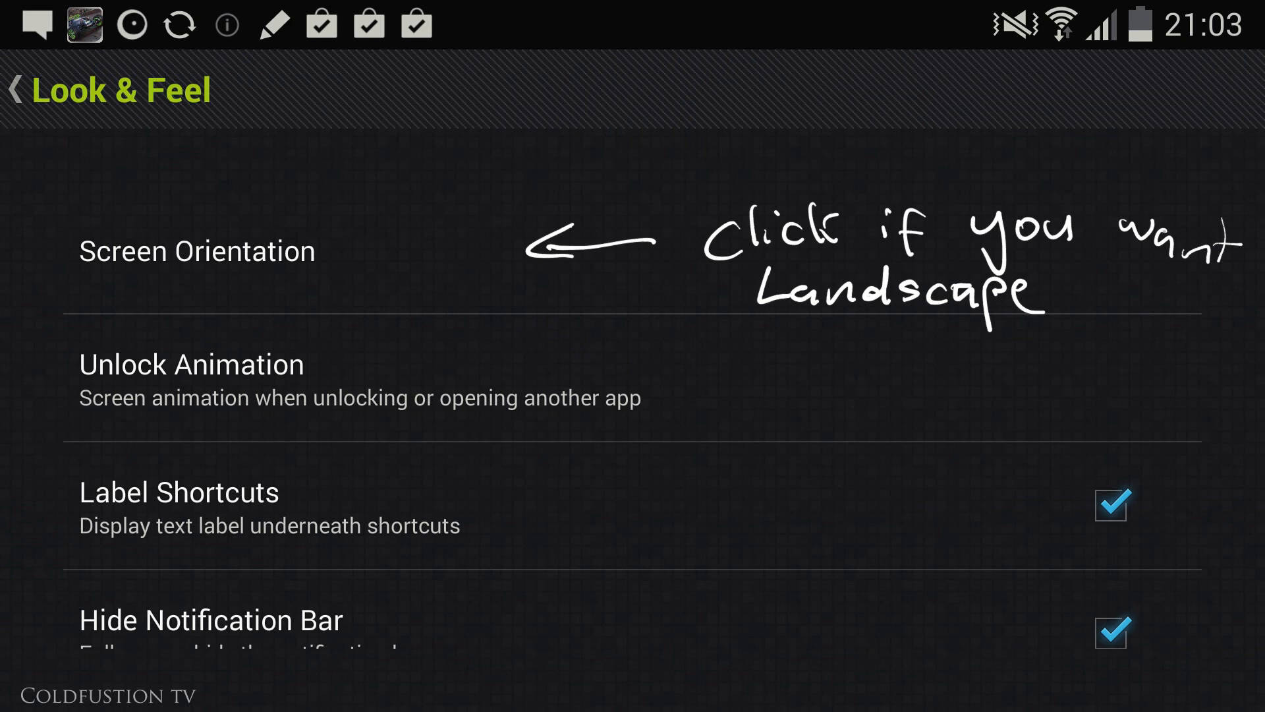
pyautogui.scroll(-3)
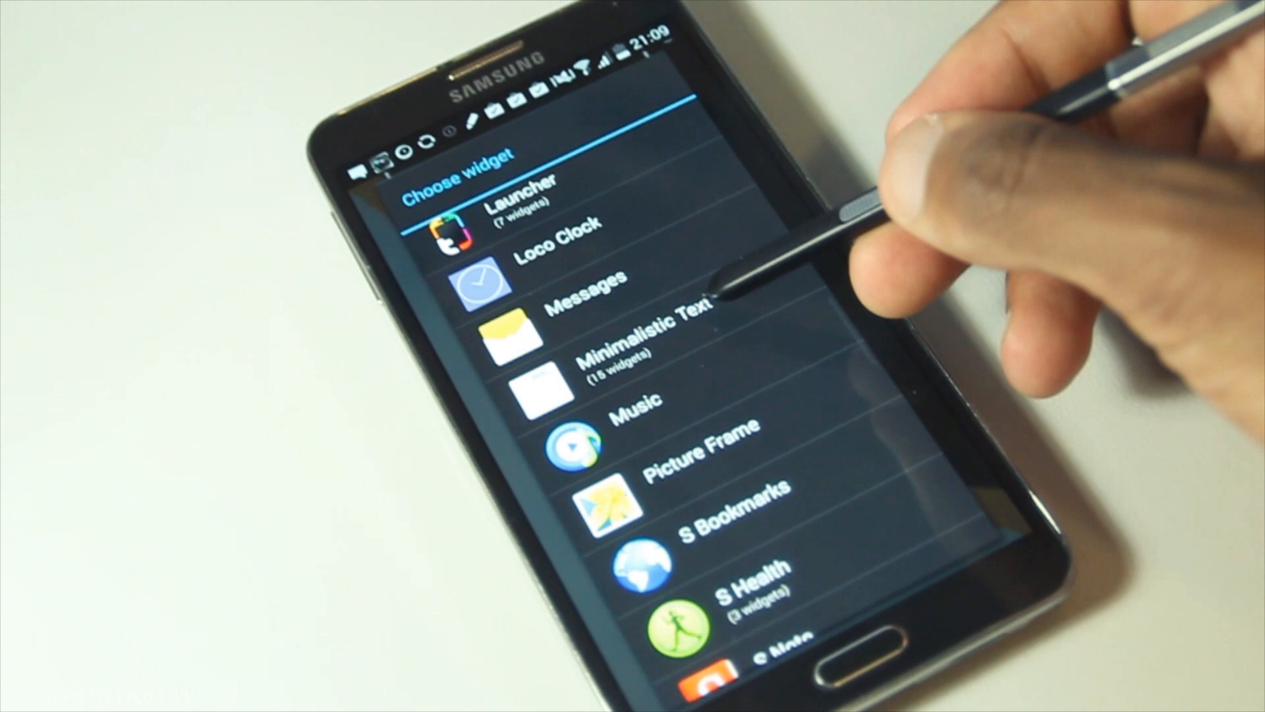
# Step: Add a Minimalistic Text clock widget with Show background unchecked
pyautogui.click(638, 346)
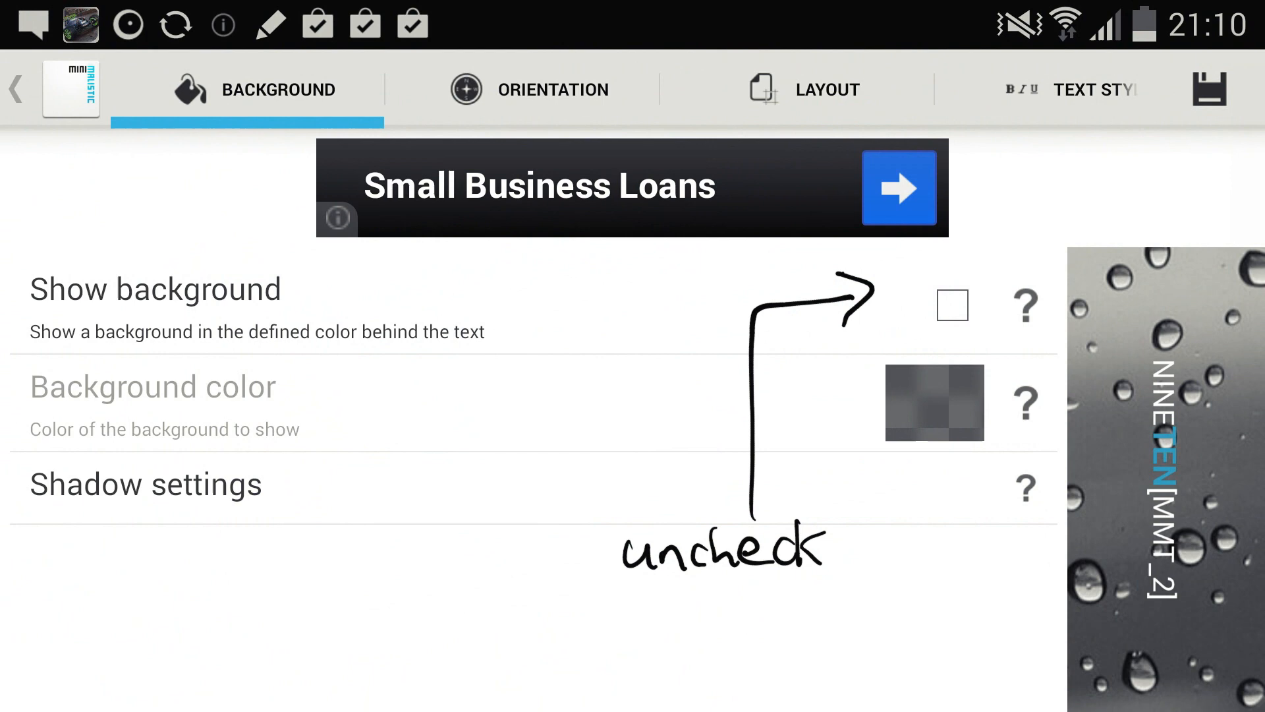
pyautogui.click(657, 89)
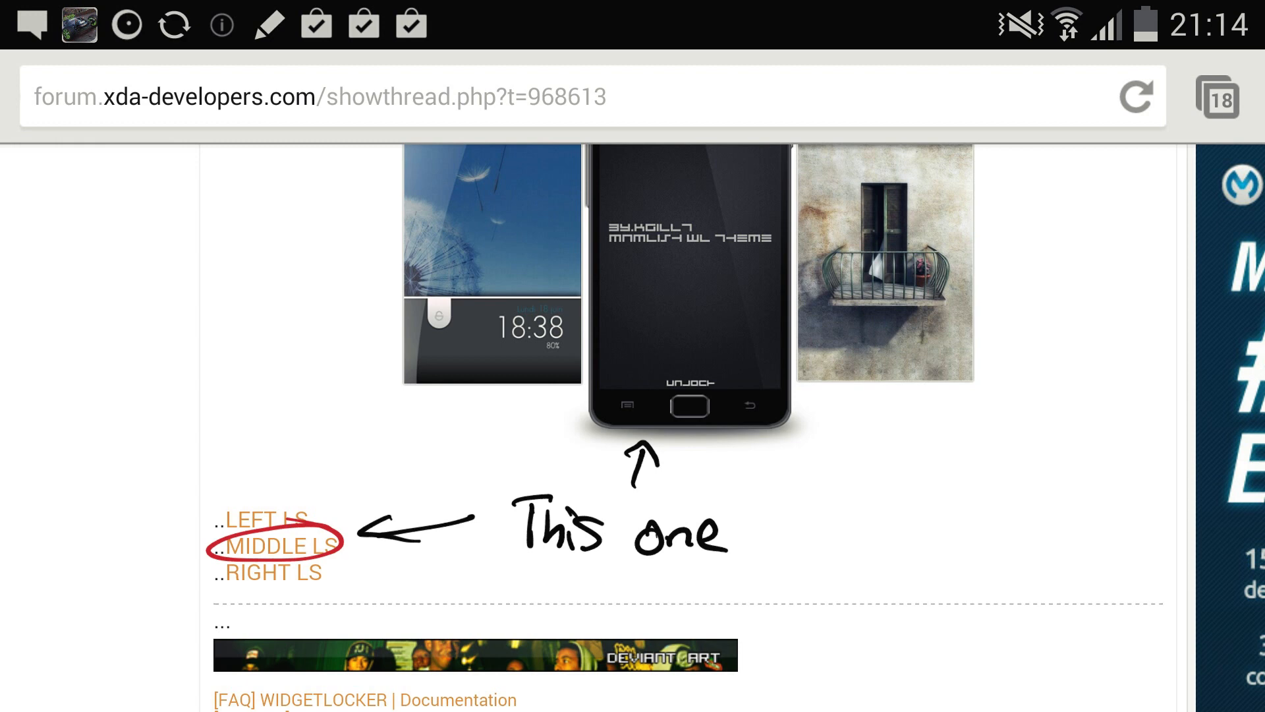
# Step: Download the MIDDLE LS unlock slider theme from the XDA thread via MediaFire
pyautogui.scroll(-3)
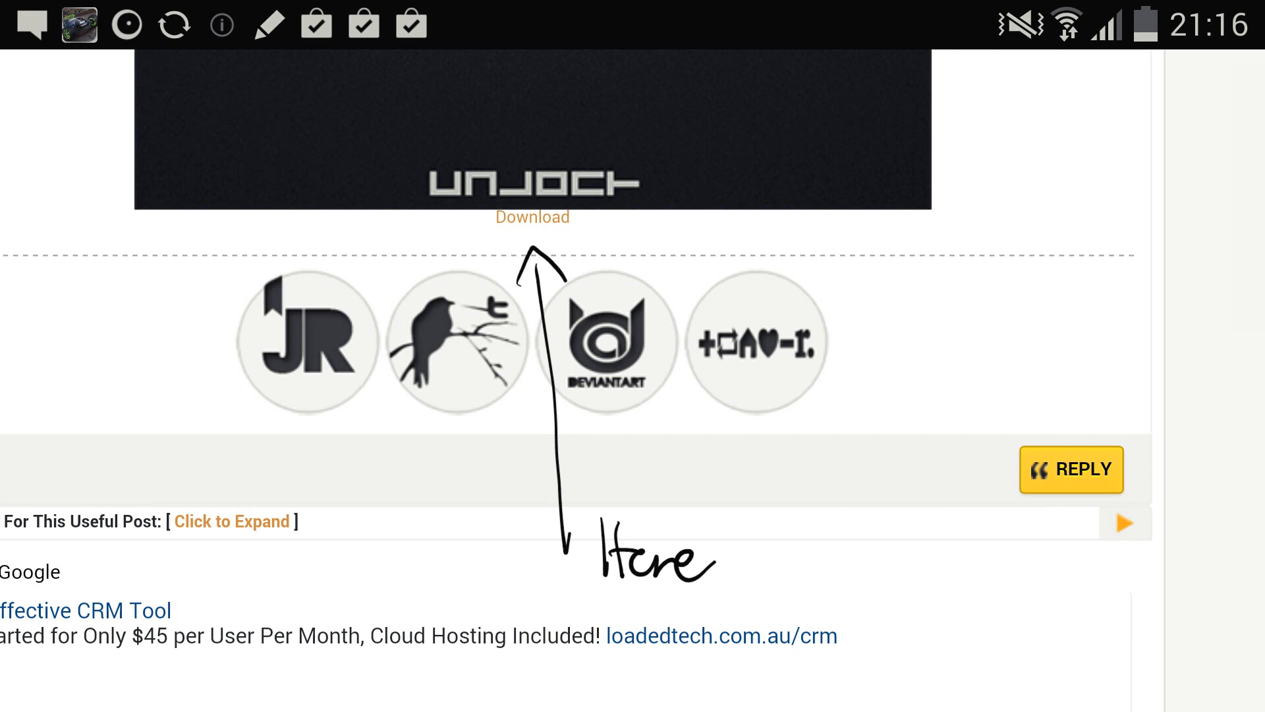
pyautogui.click(531, 216)
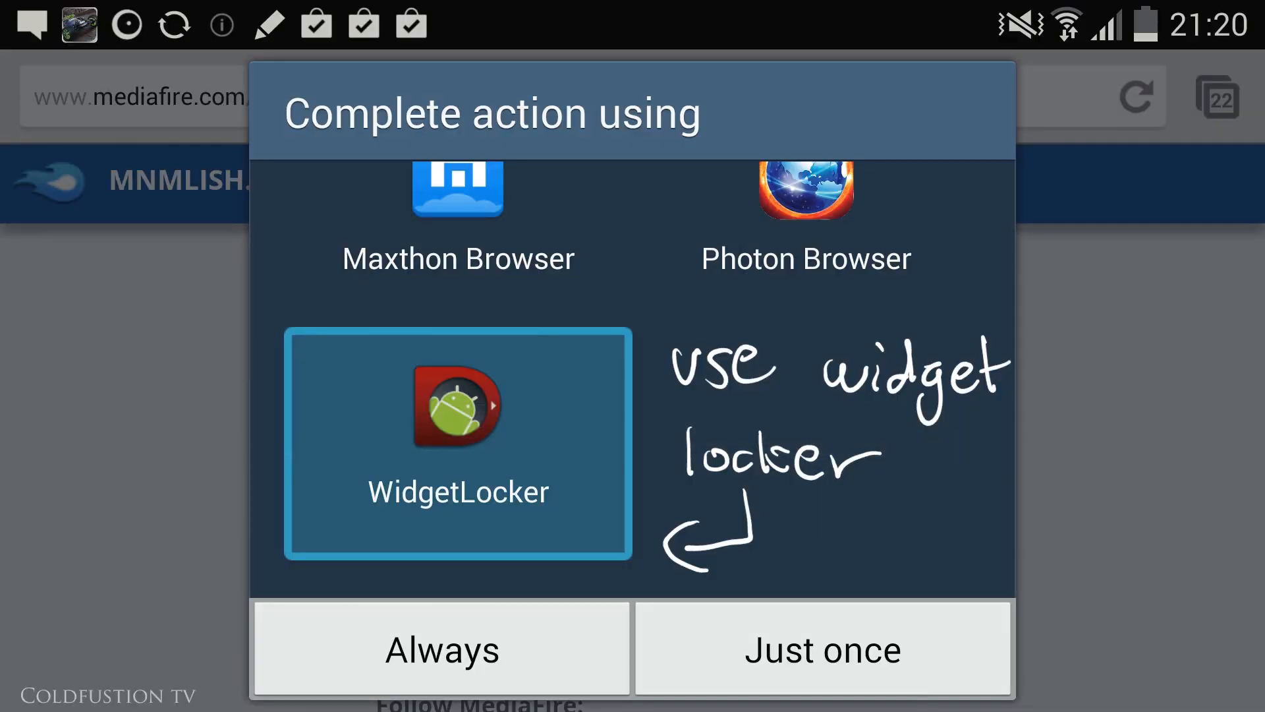